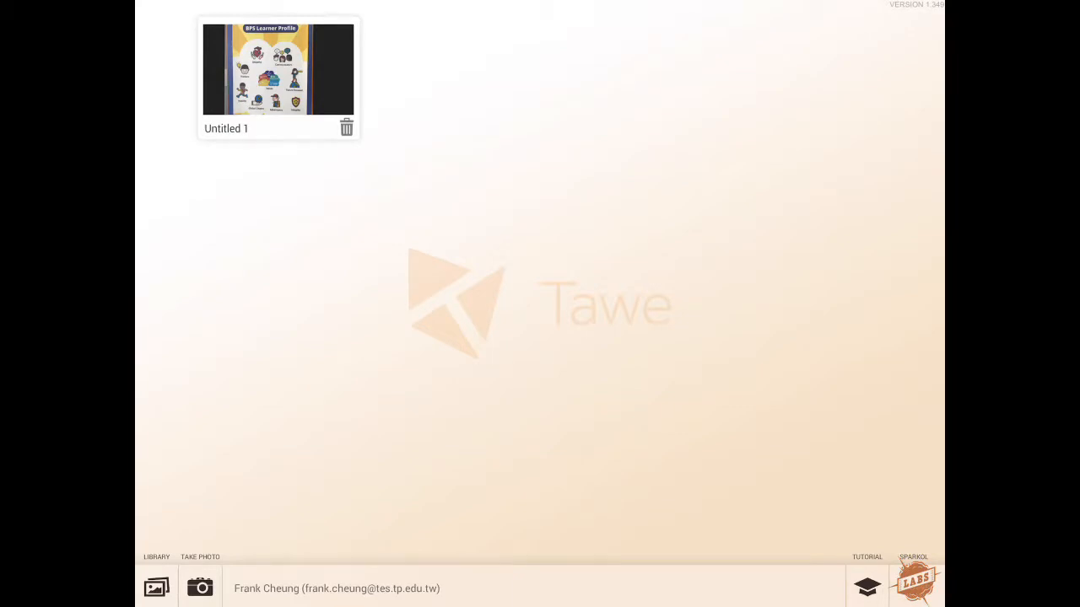
# Choose the Moments album from the device photo library to import a poster photo.
pyautogui.click(155, 587)
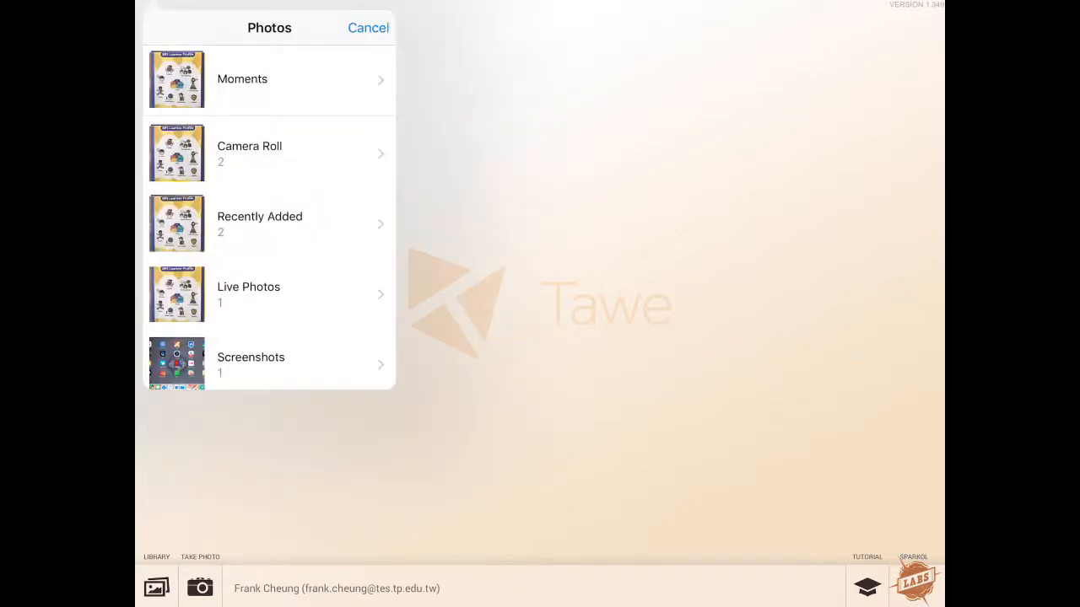
pyautogui.click(243, 79)
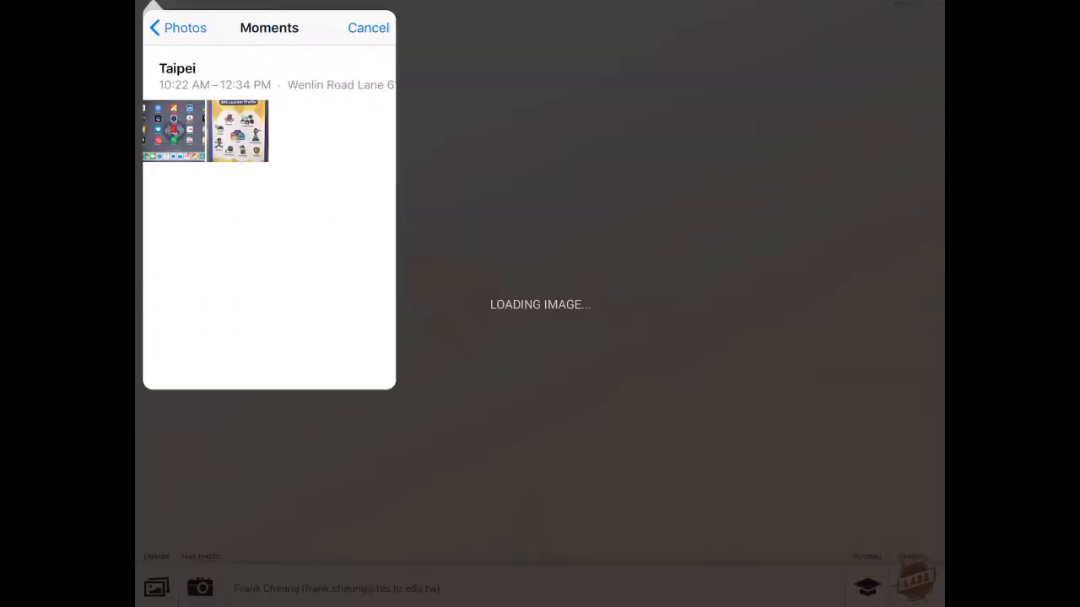
pyautogui.click(238, 131)
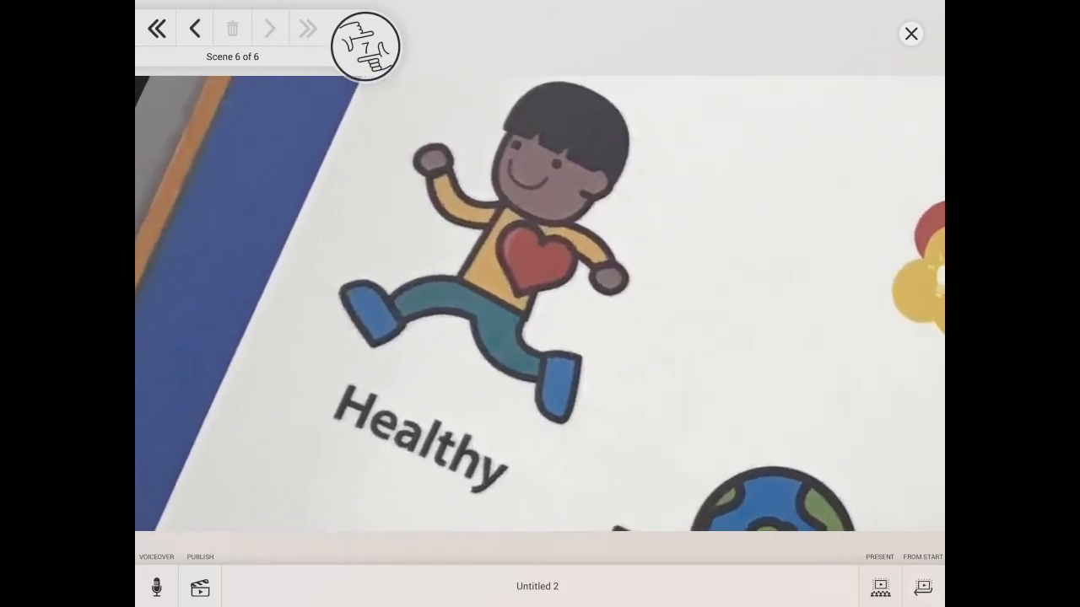
# Capture the Healthy figure framing as scene 7 of the presentation.
pyautogui.click(307, 27)
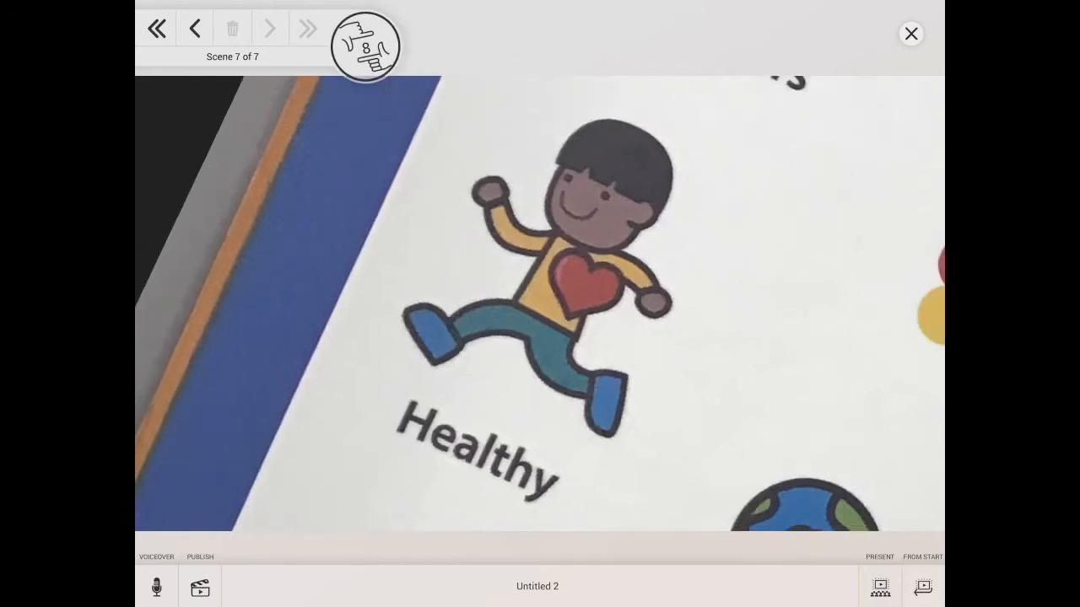